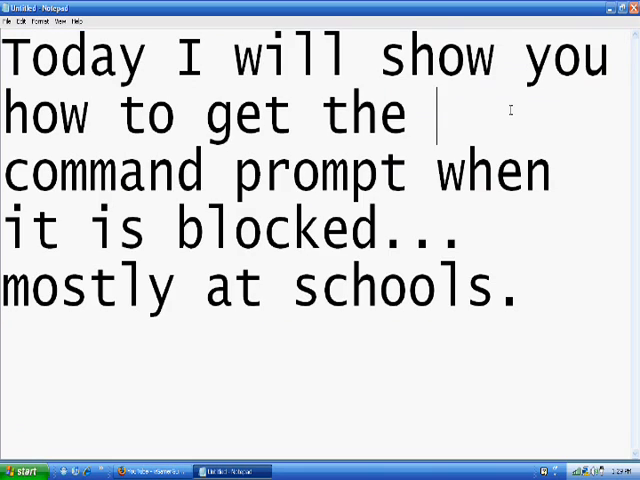
mouse_move(430, 118)
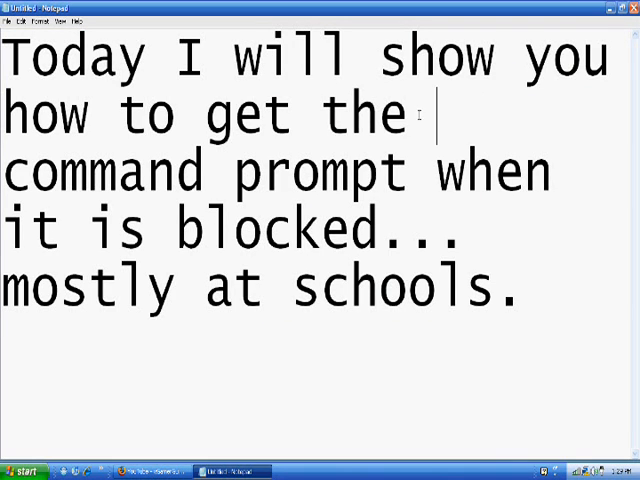
Replace the intro text with 'ok go to the desktop, right click and create a new notepad doc...'
key("ctrl+a")
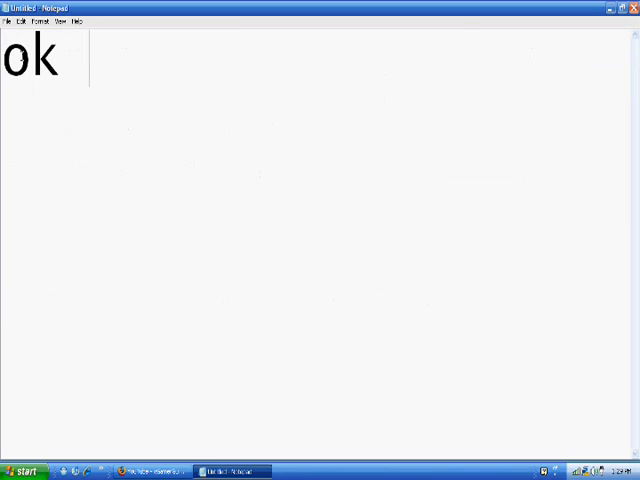
type("go to")
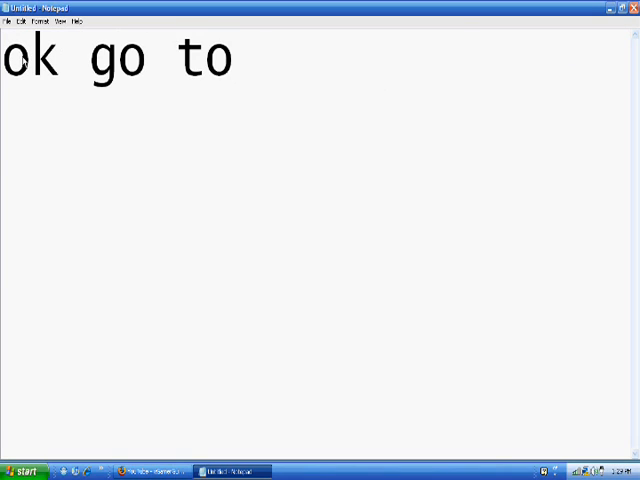
type("the des")
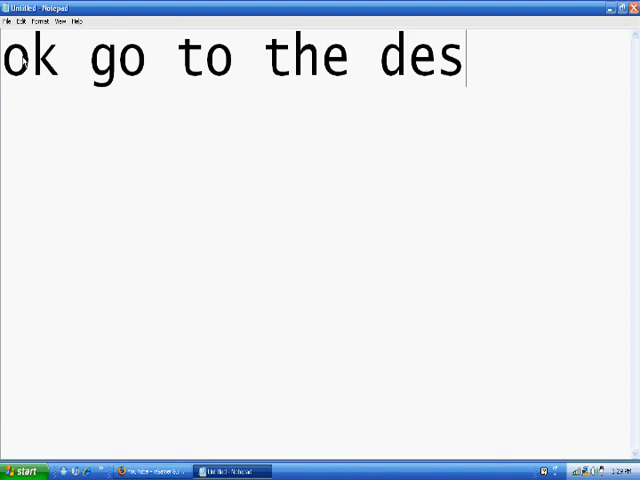
type("ktop,")
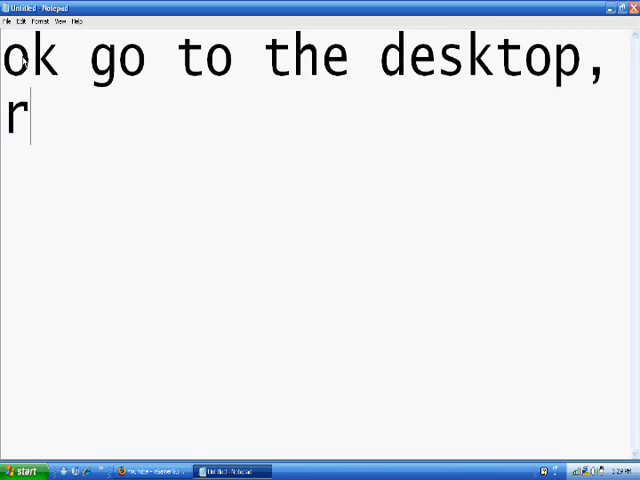
type("ight clic")
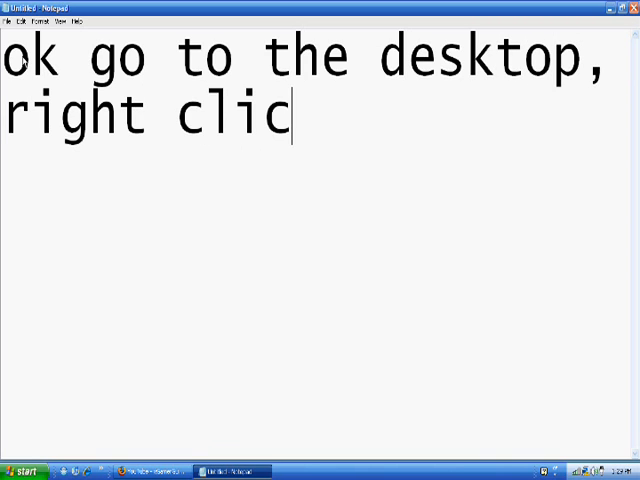
type("k and create a")
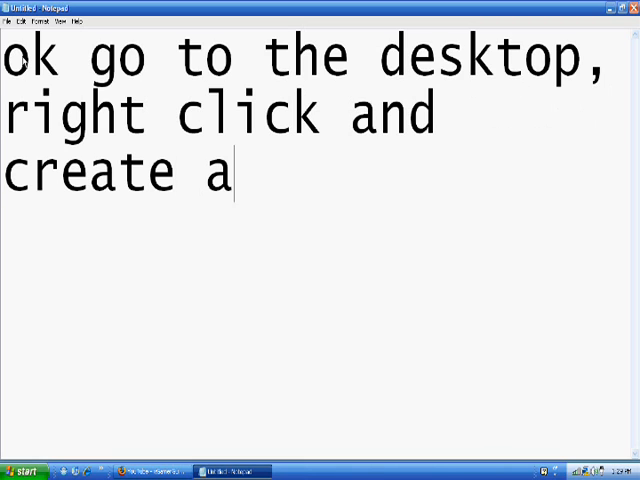
type("new no")
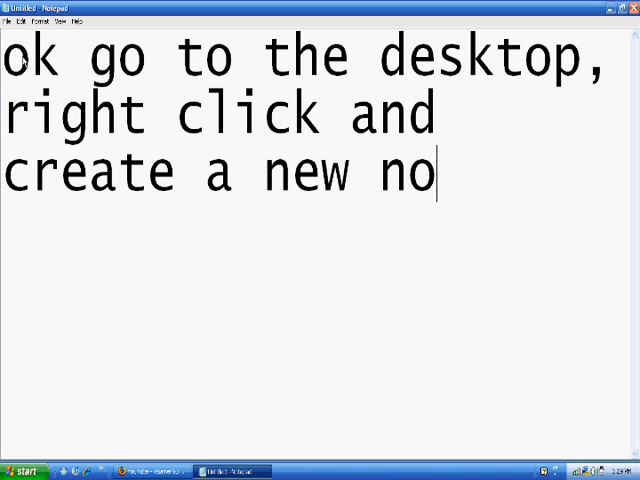
type("tepa")
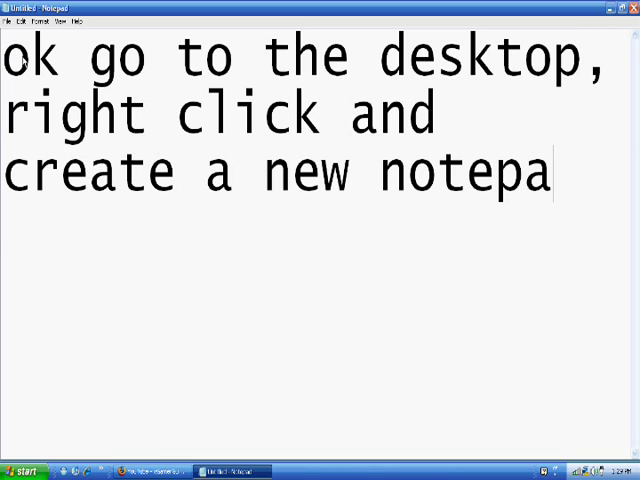
type("d doc...")
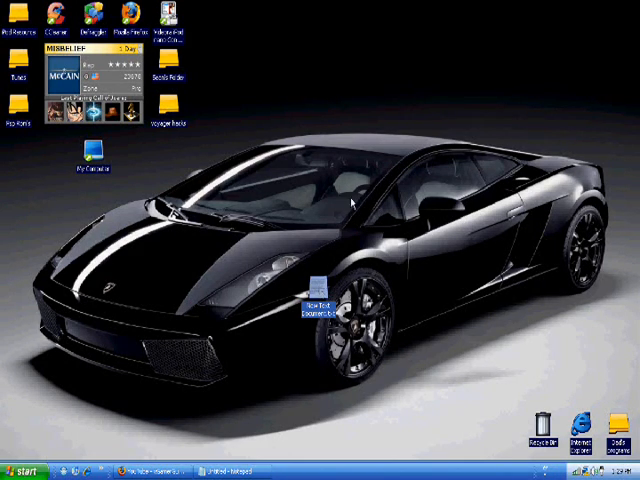
Drag the New Text Document icon near the top centre of the desktop, above the car
left_click_drag(320, 300, 355, 110)
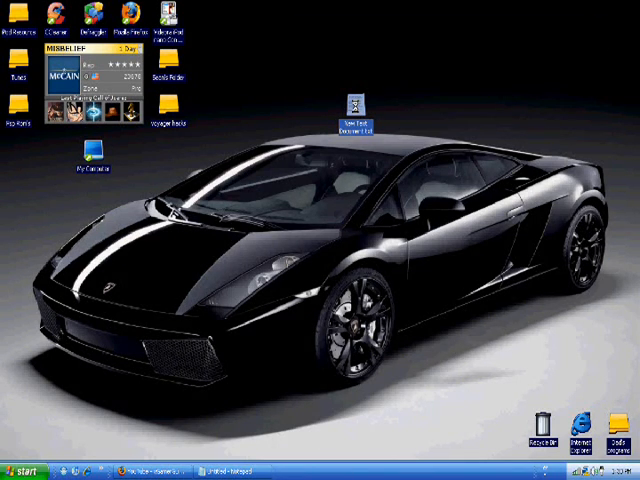
Open New Text Document.txt, then type a trial line and delete it
double_click(353, 100)
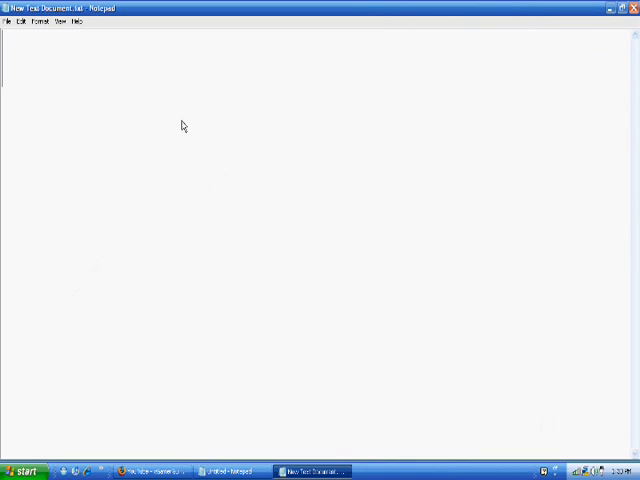
type("Tye")
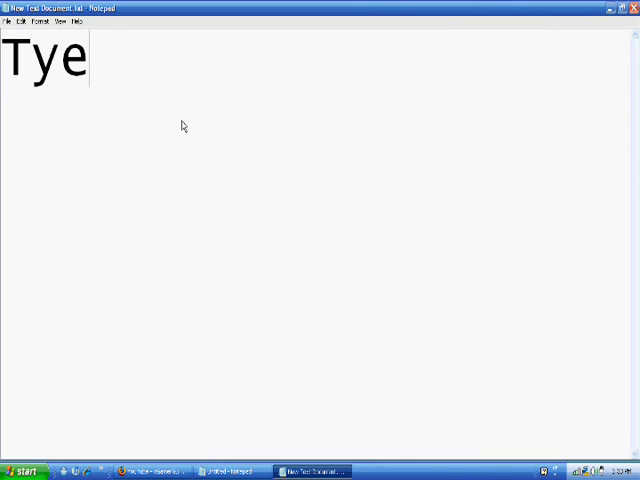
type("what i")
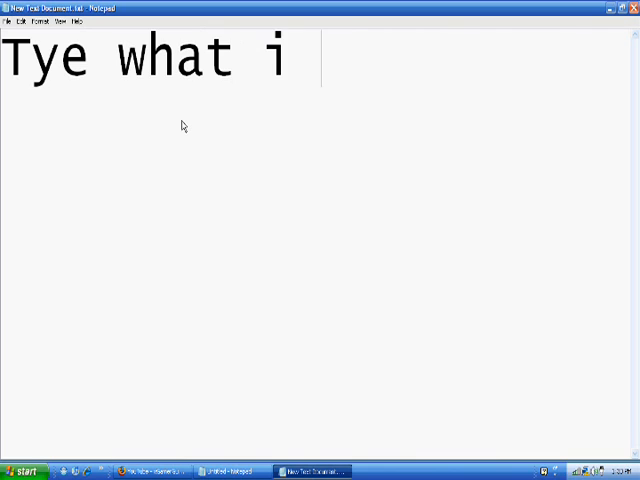
type("type")
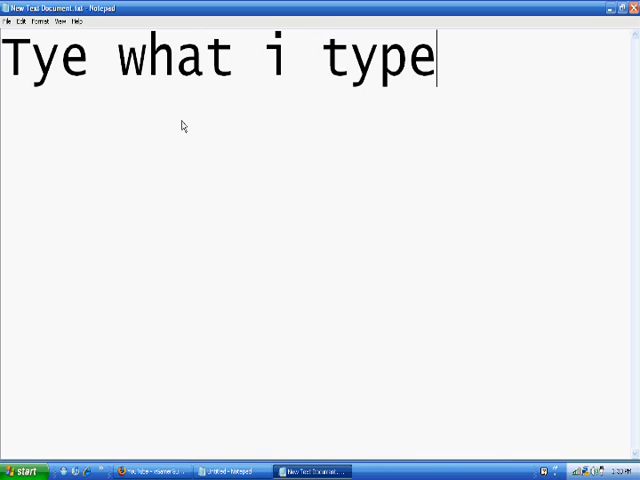
type("...")
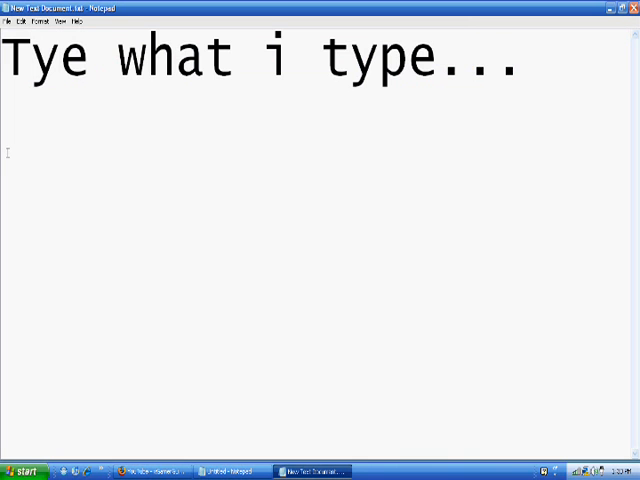
type("p")
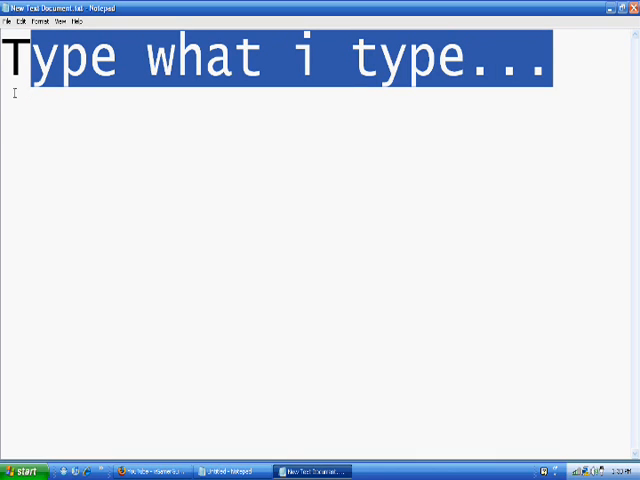
key("Delete")
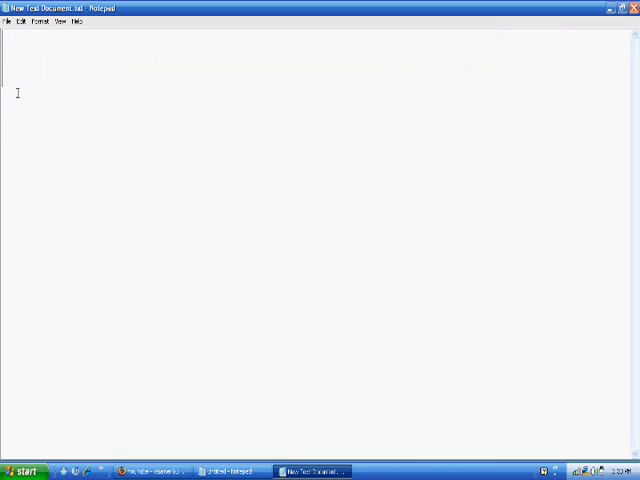
type("@echo")
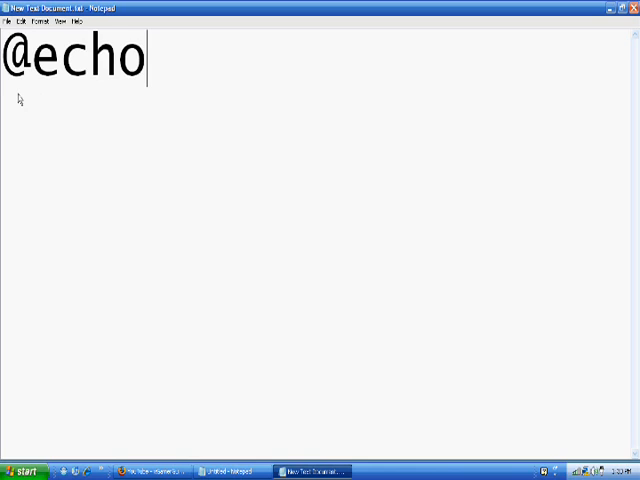
type("on")
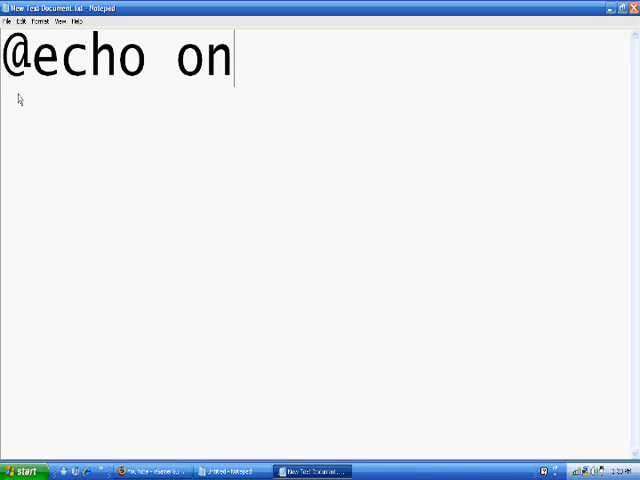
key("Return")
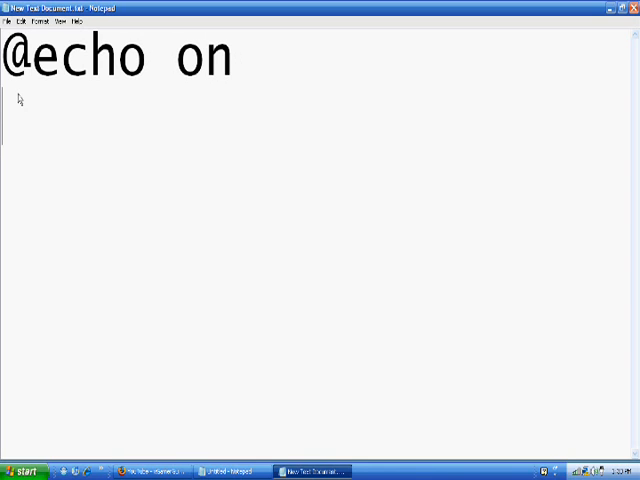
type("Comman")
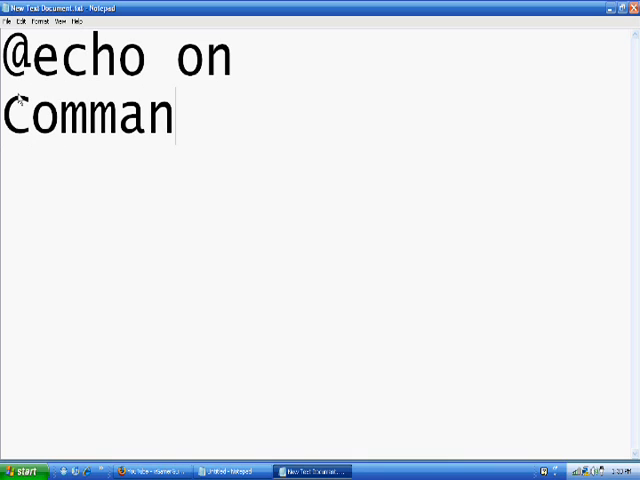
type("d Pr")
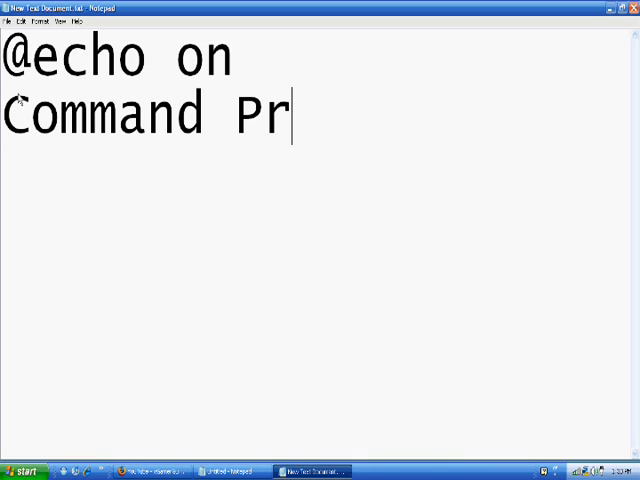
type("opmt")
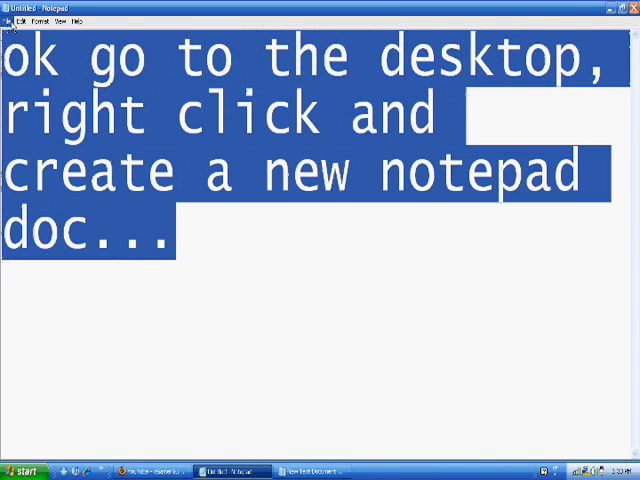
Type the note 'Now go to file save, name it what you want .bat'
type("Now g")
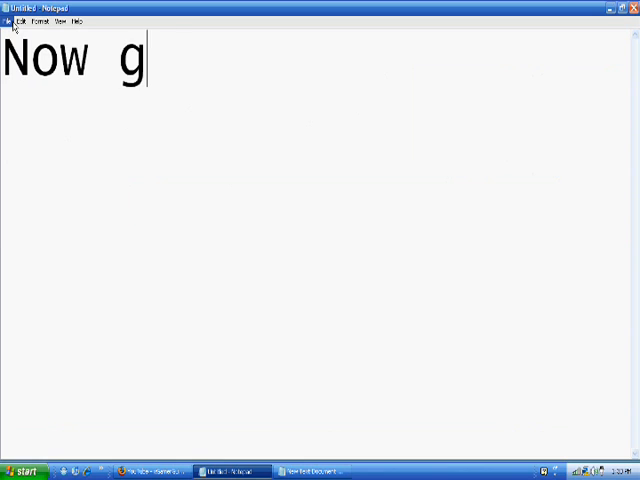
type("o to fil")
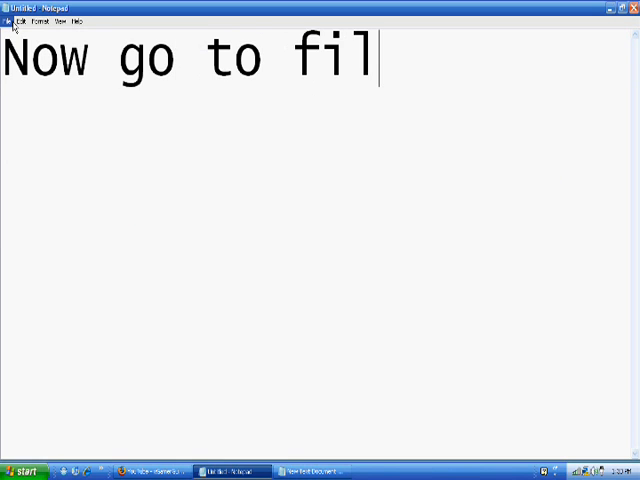
type("e save as,")
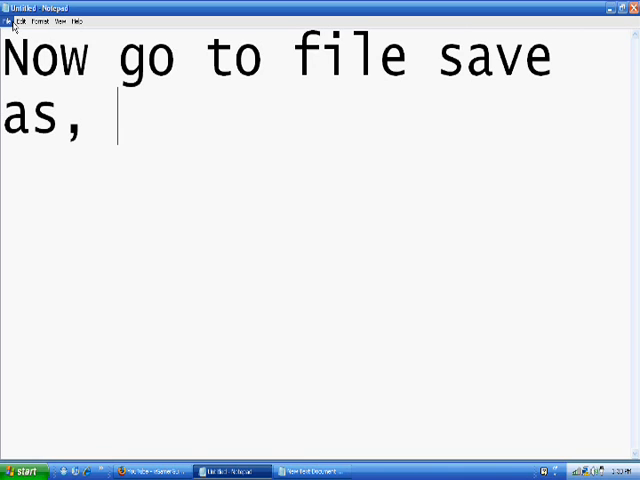
type("nam")
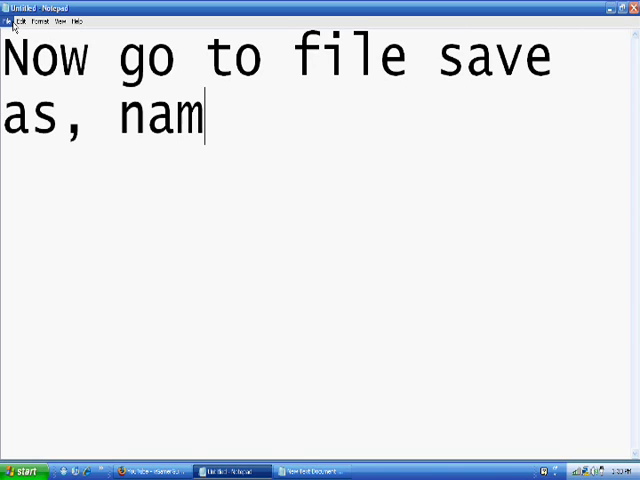
type("e it whatever you")
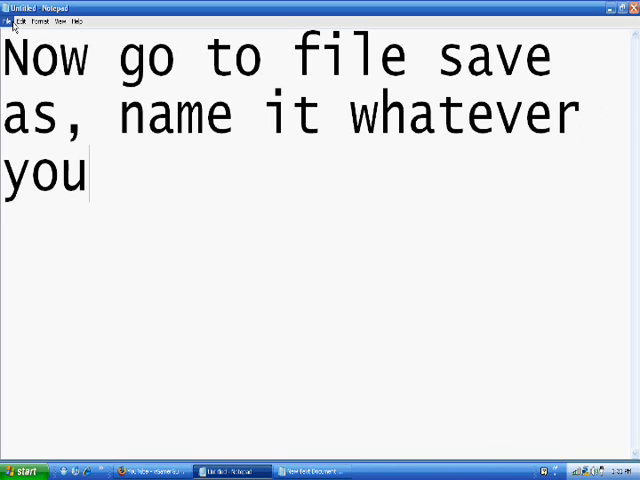
type("want")
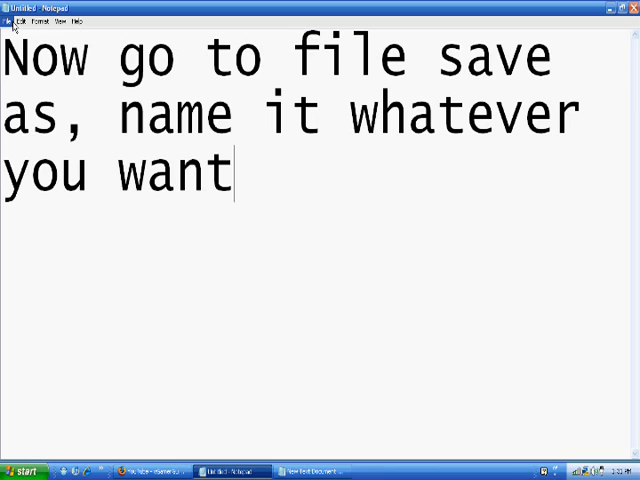
type(".ba")
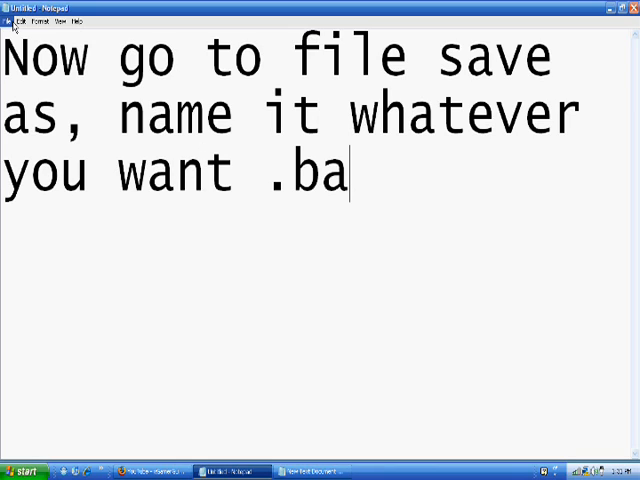
type("t")
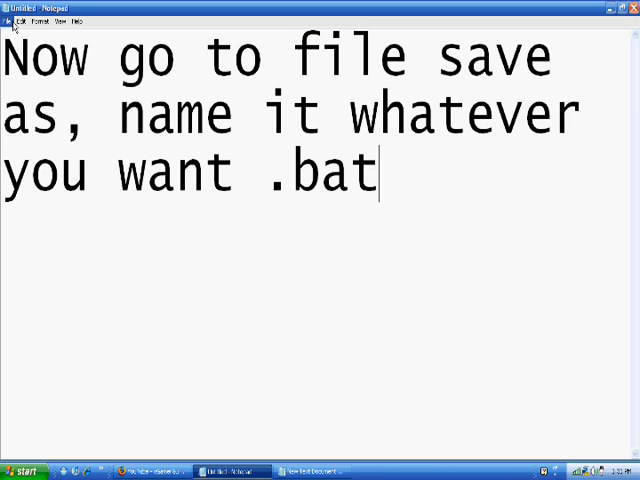
Finish the note with '... select all files and hit save...'
type("... then sele")
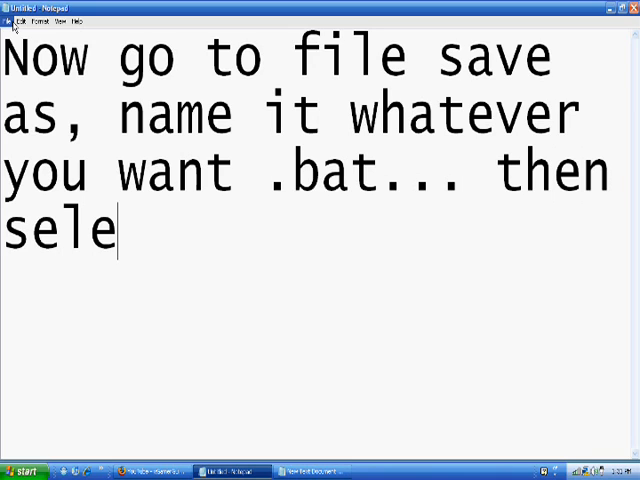
type("ct all")
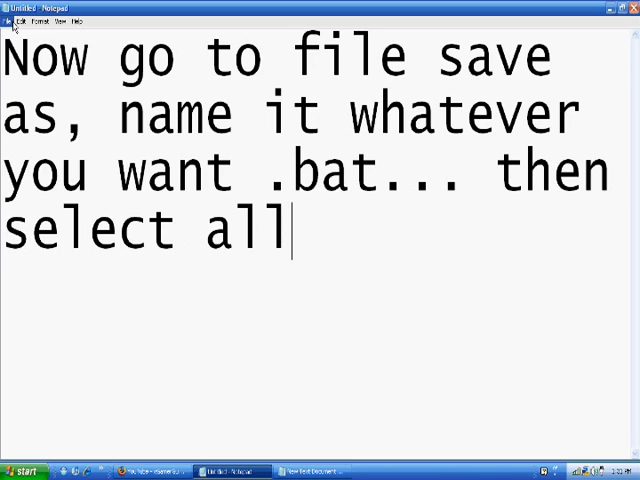
type("files")
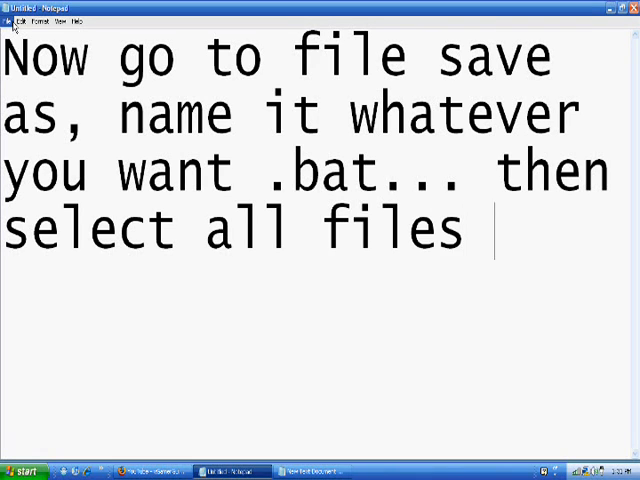
type("and")
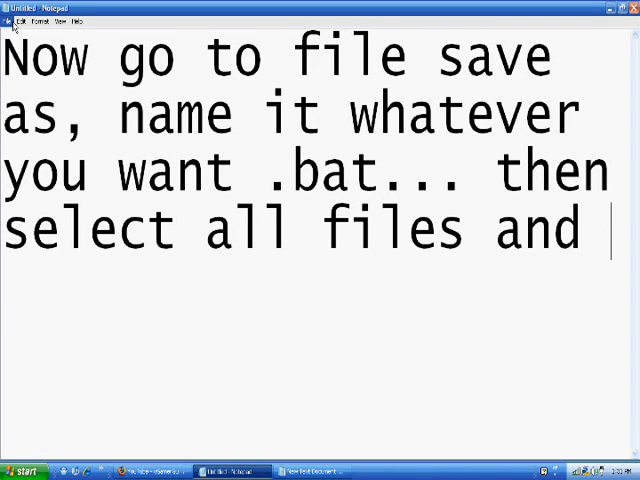
type("hit save")
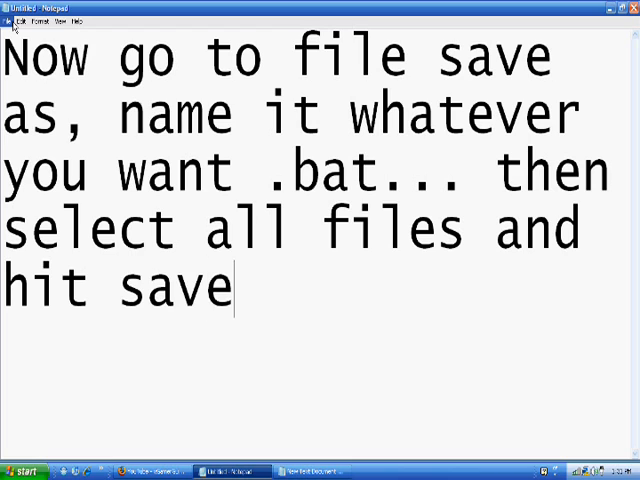
type("...")
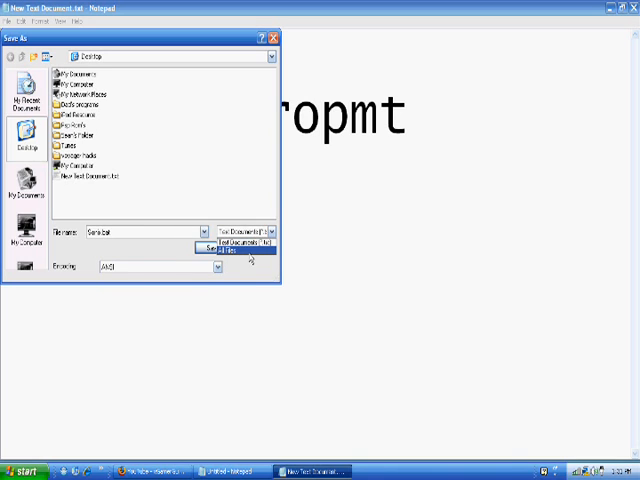
Set Save as type to All Files and save the .bat file to the desktop
left_click(245, 231)
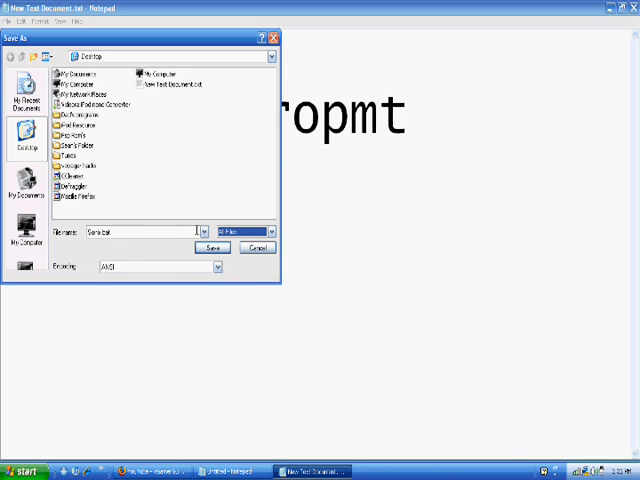
left_click(211, 247)
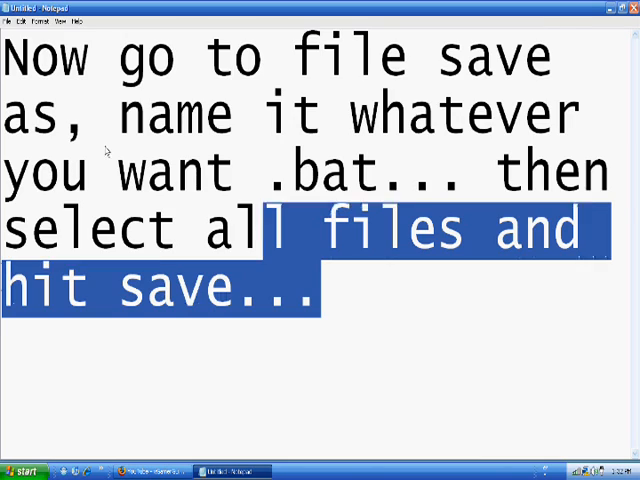
Type 'now you have your .bat, double click on it to launch it...'
type("no")
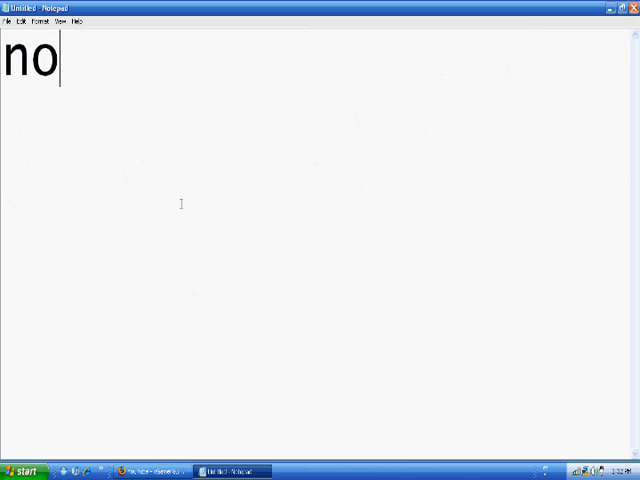
type("w you hav")
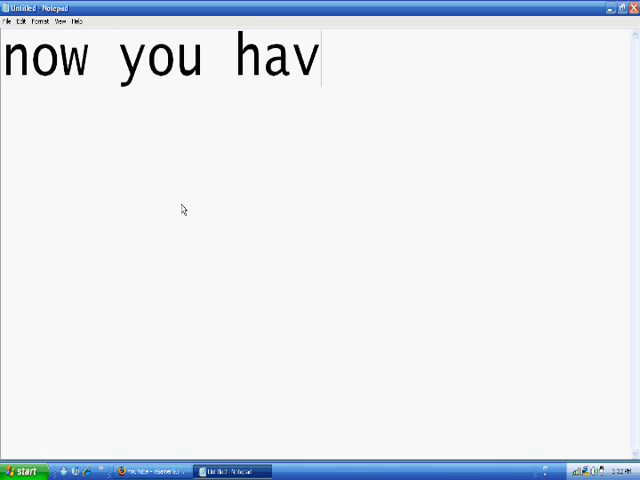
type("e your")
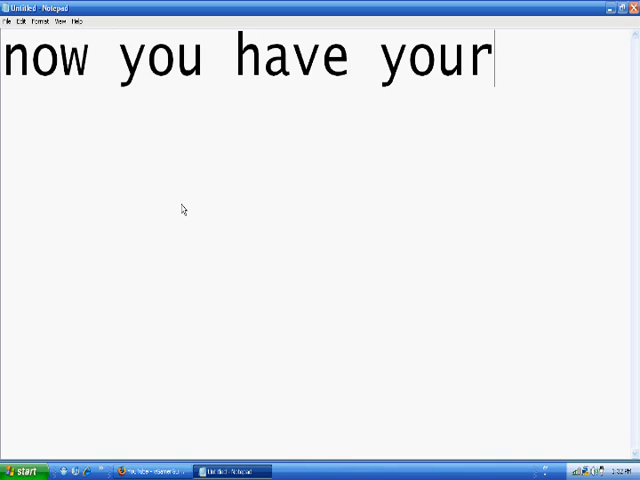
type(".bat")
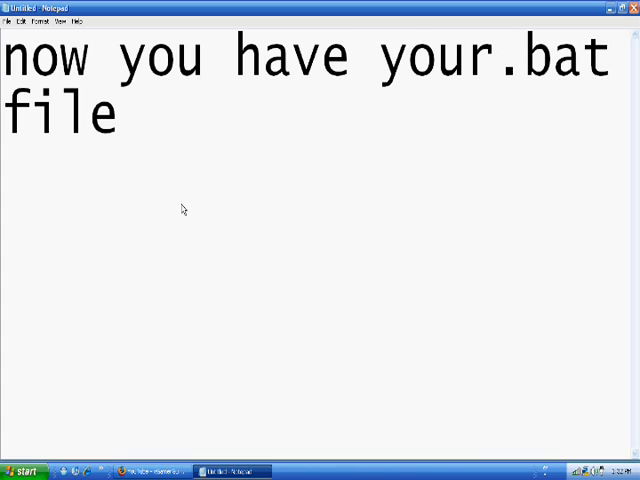
type(",")
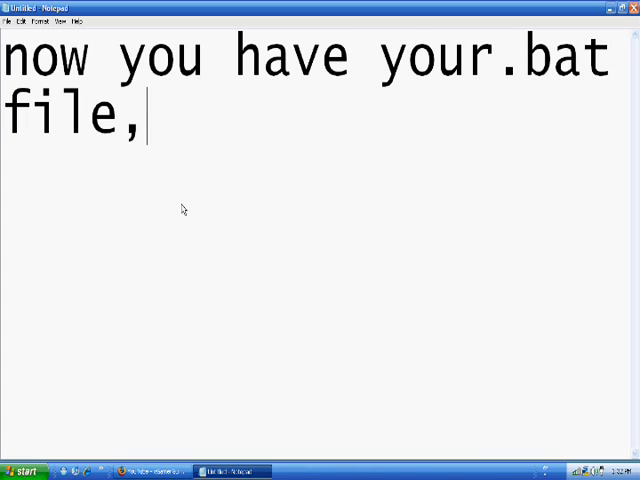
type("d")
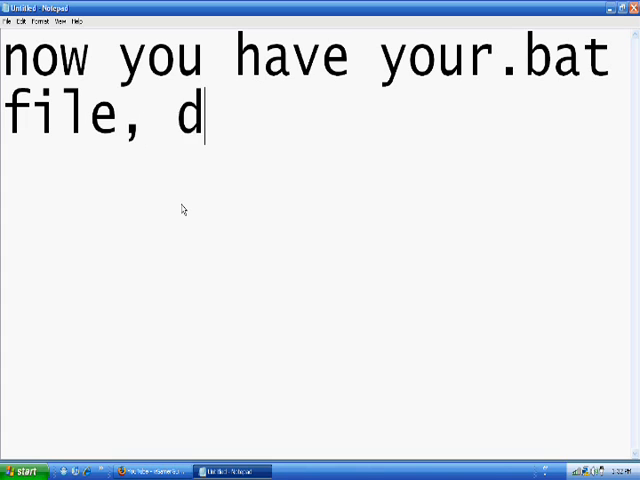
type("ouble c")
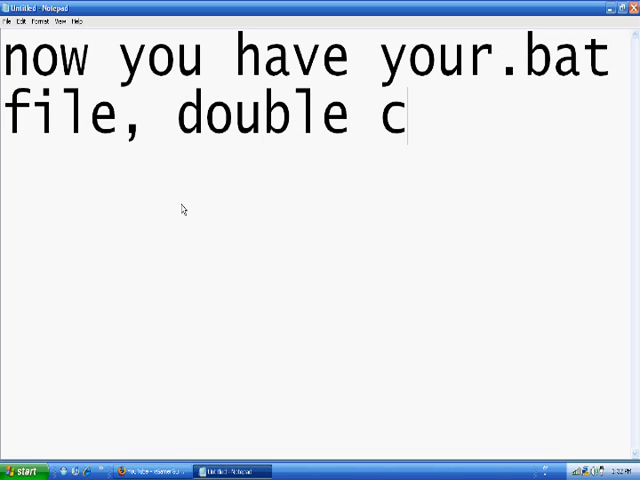
type("lick on")
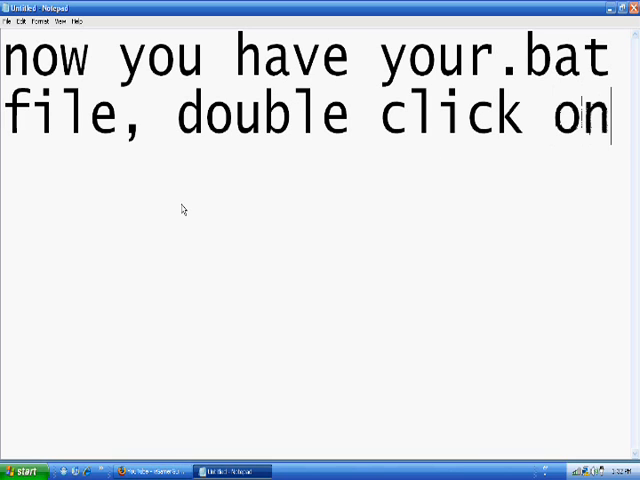
type("it to launch")
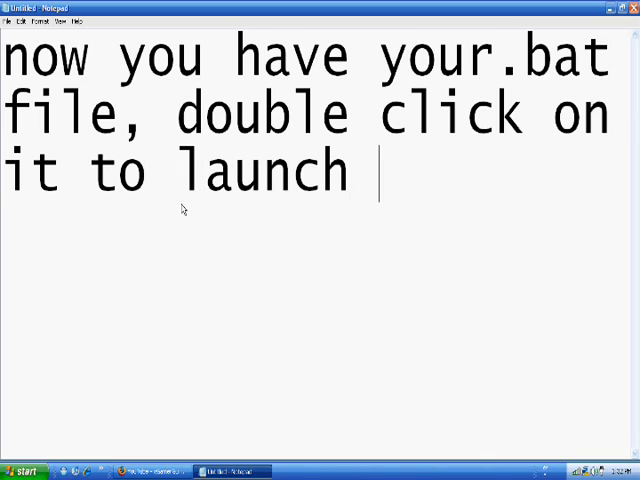
type("it...")
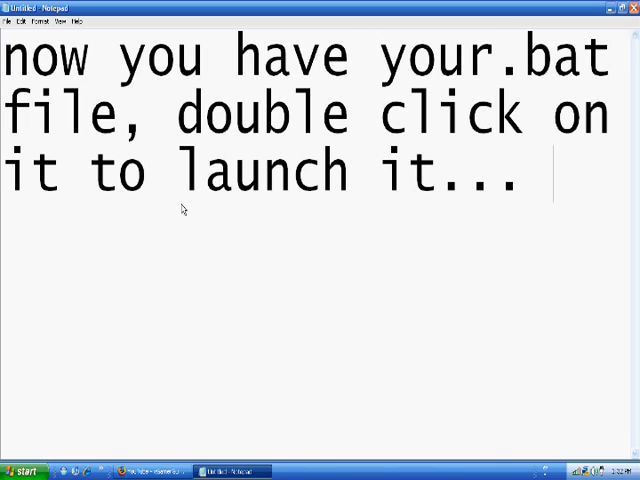
Add 'do this at school and you can give your pc 1000's of commands.' and select all
type("do thi")
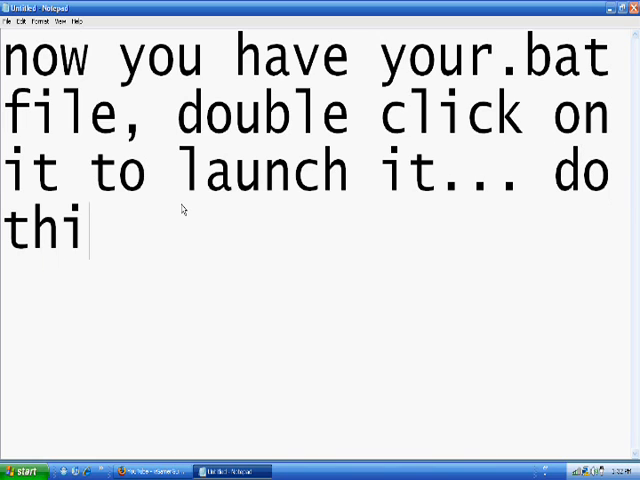
type("s at sc")
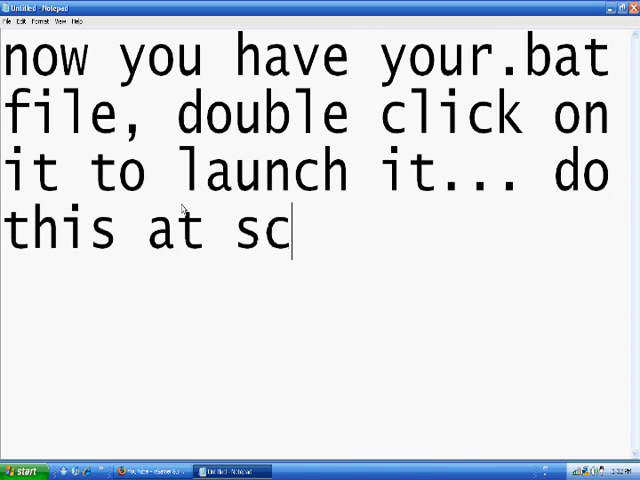
type("hool and")
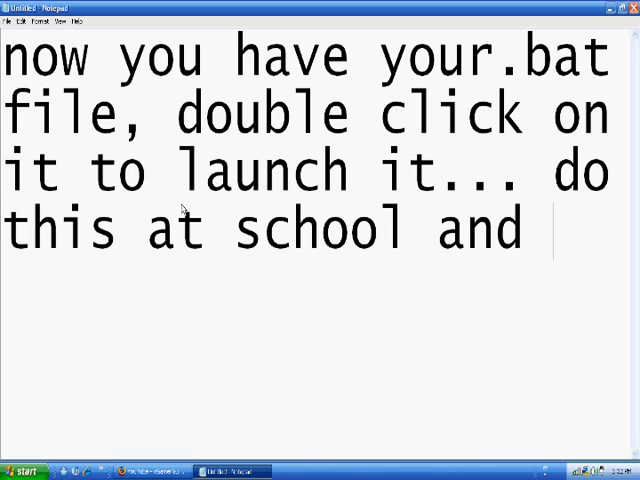
type("youg")
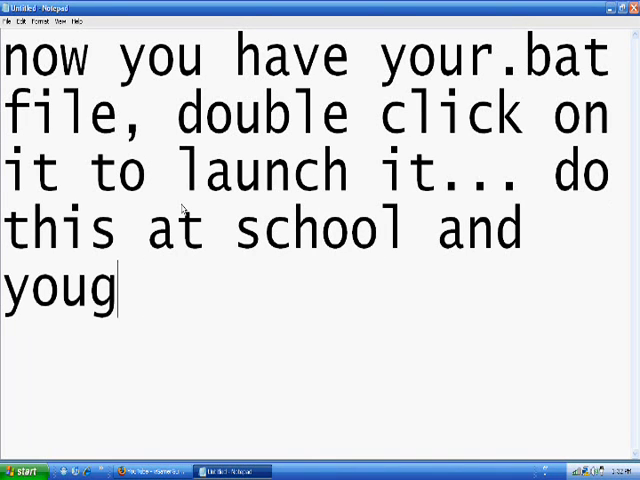
type("ca")
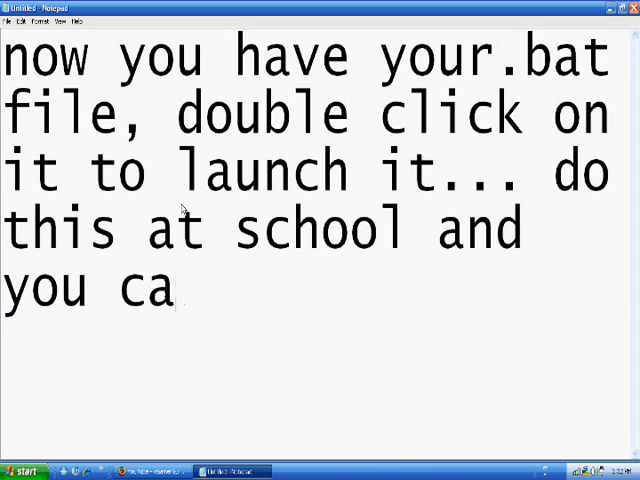
type("n give")
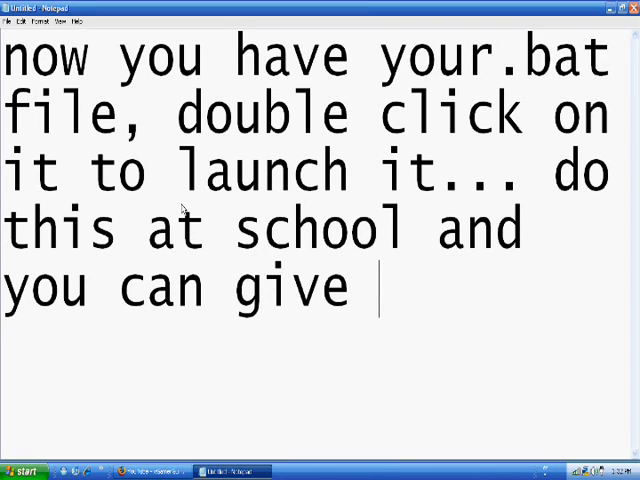
type("your pc")
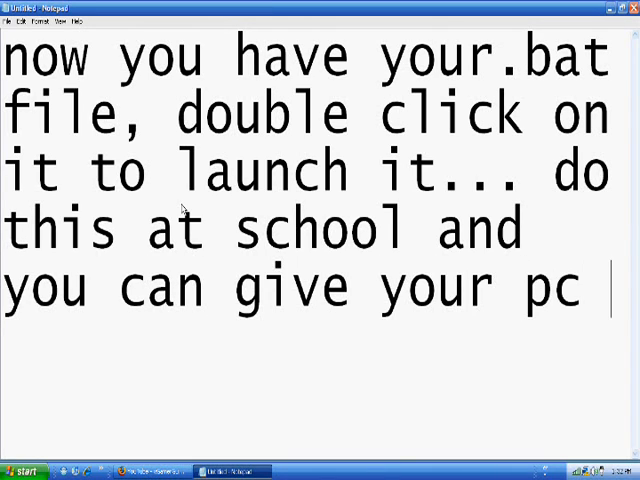
type("1000")
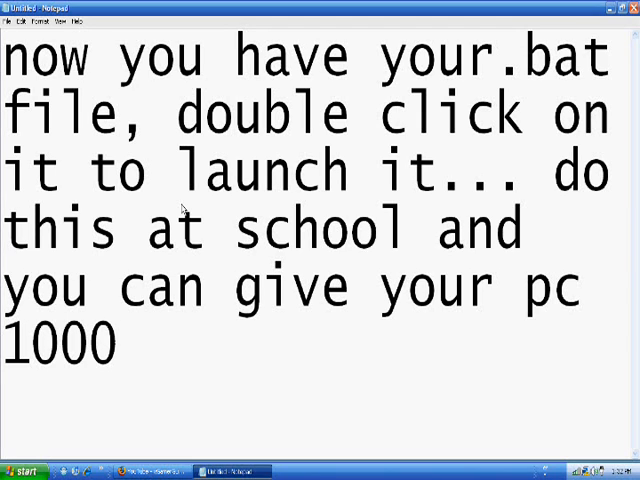
type("'s of c")
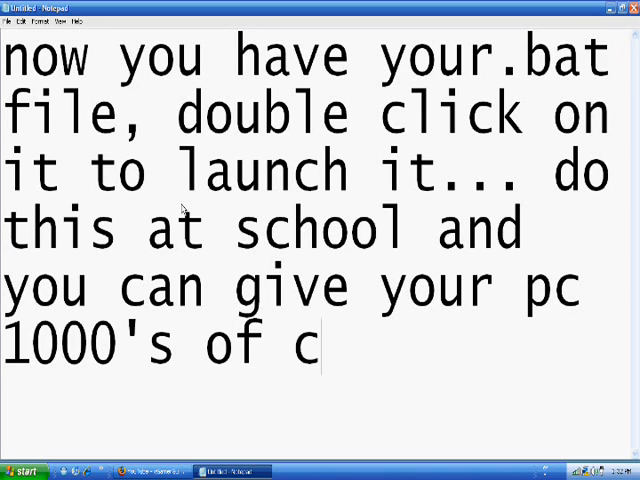
type("ommands")
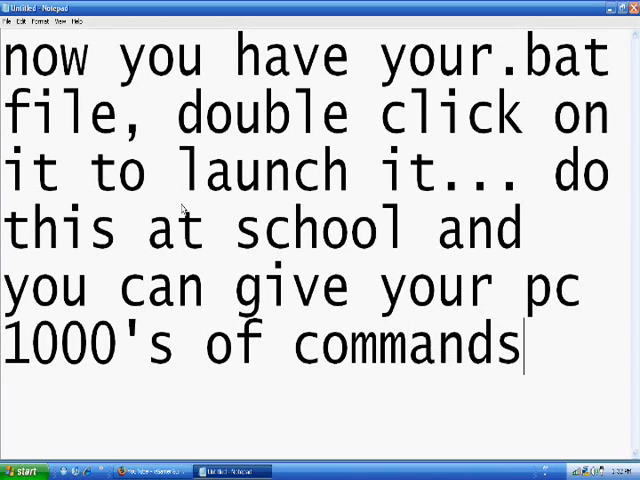
type(".")
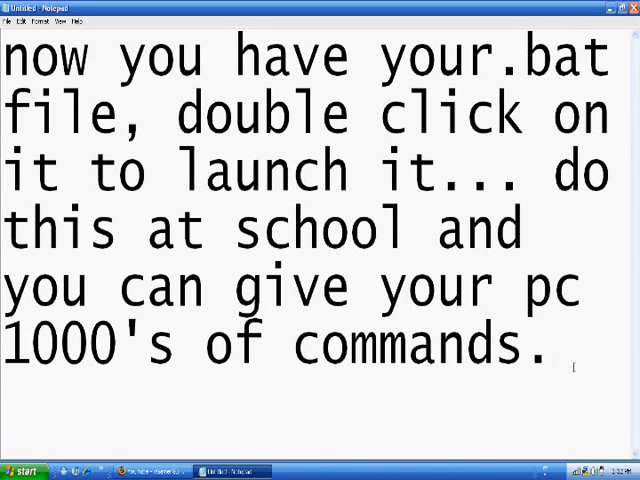
key("ctrl+a")
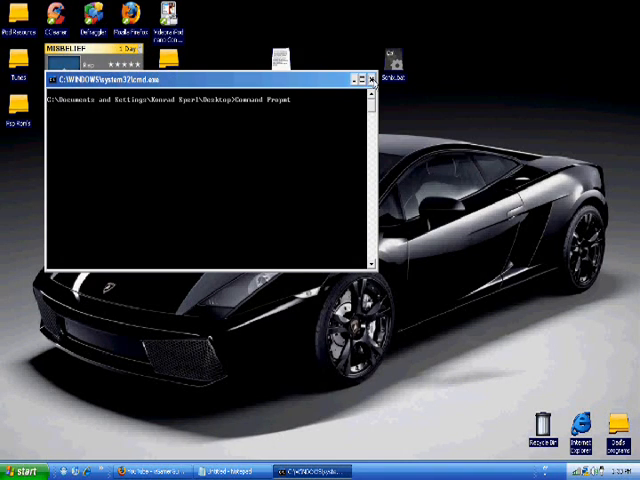
Close the cmd.exe window and force it to end with End Now
left_click(374, 77)
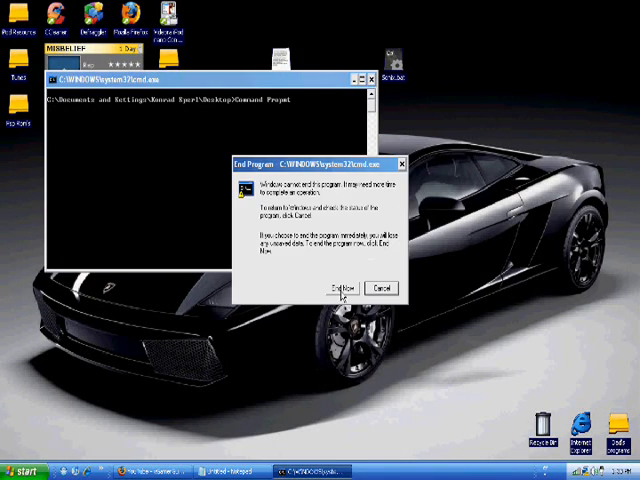
left_click(340, 288)
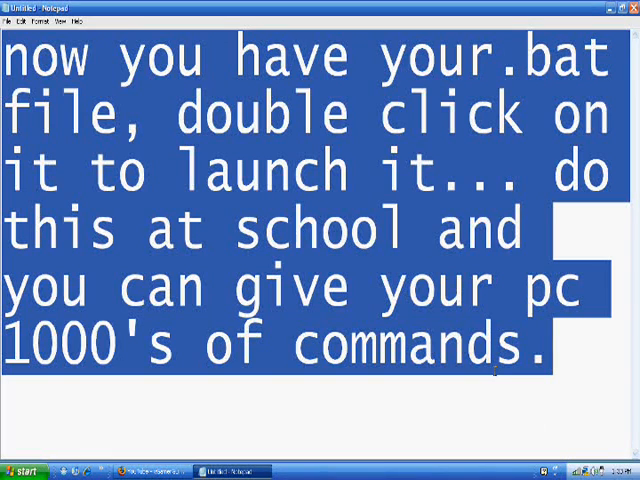
Type 'Well thats it, enjoy and happy hacking =]' over the selected instructions
type("well that")
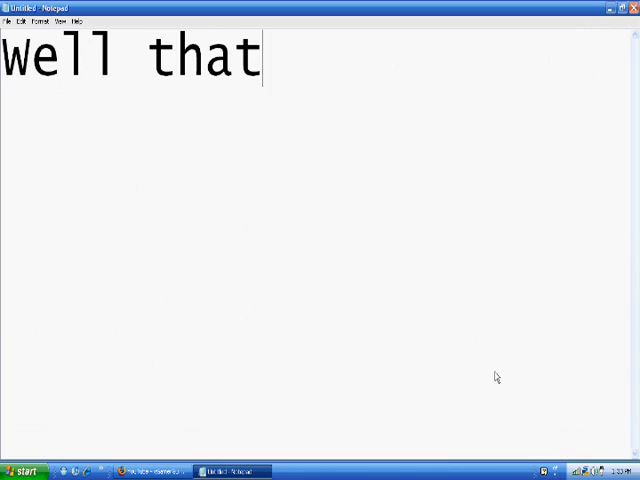
type("s it,")
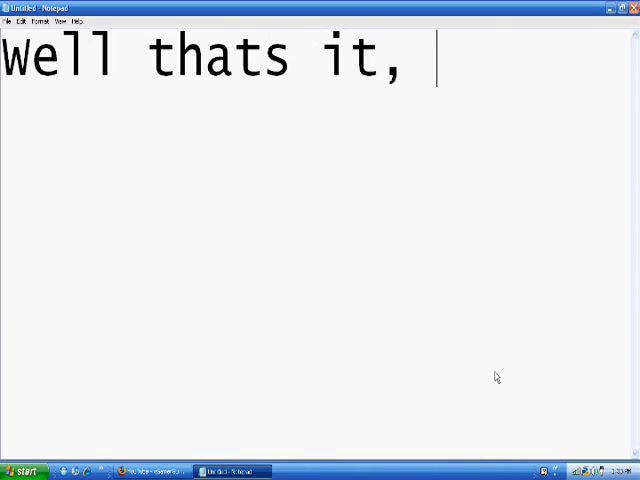
type("enjoy and h")
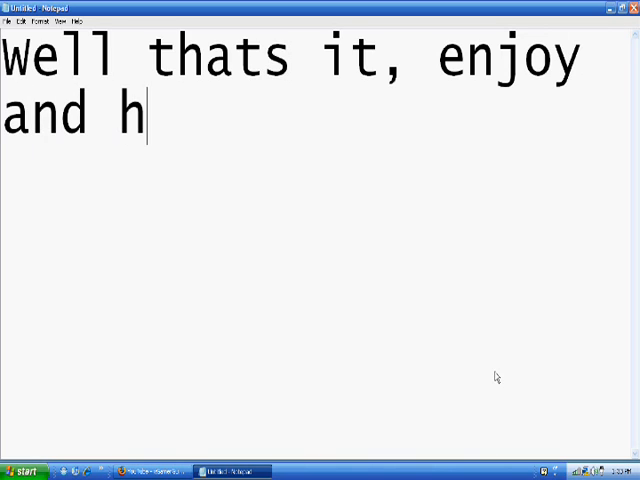
type("appy hac")
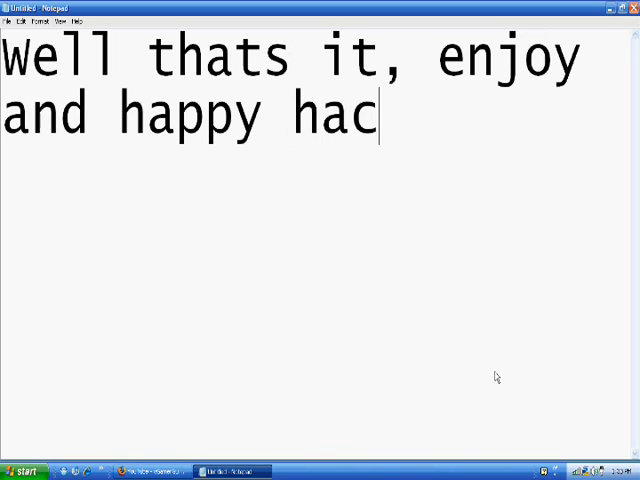
type("king =]")
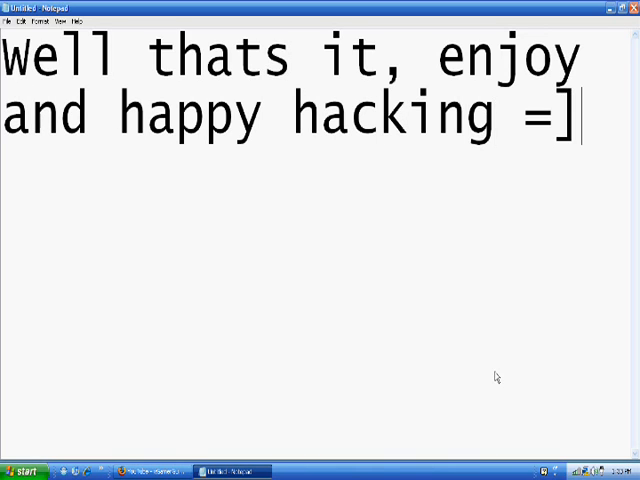